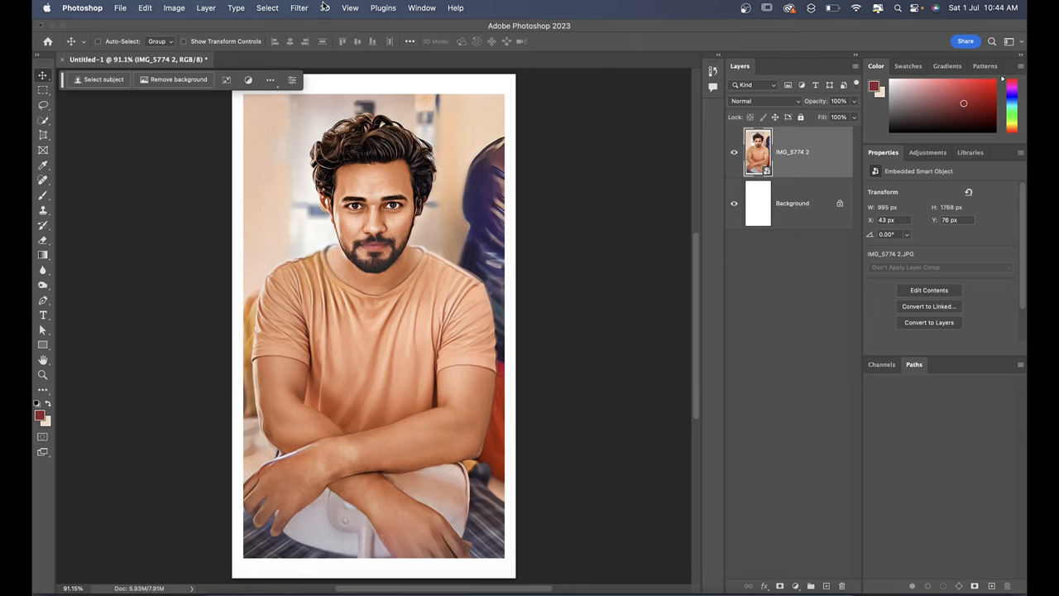
# Apply Oil Paint with stylization 6.2, cleanliness 6.5, scale 2.9, bristle detail 2.0.
pyautogui.click(299, 7)
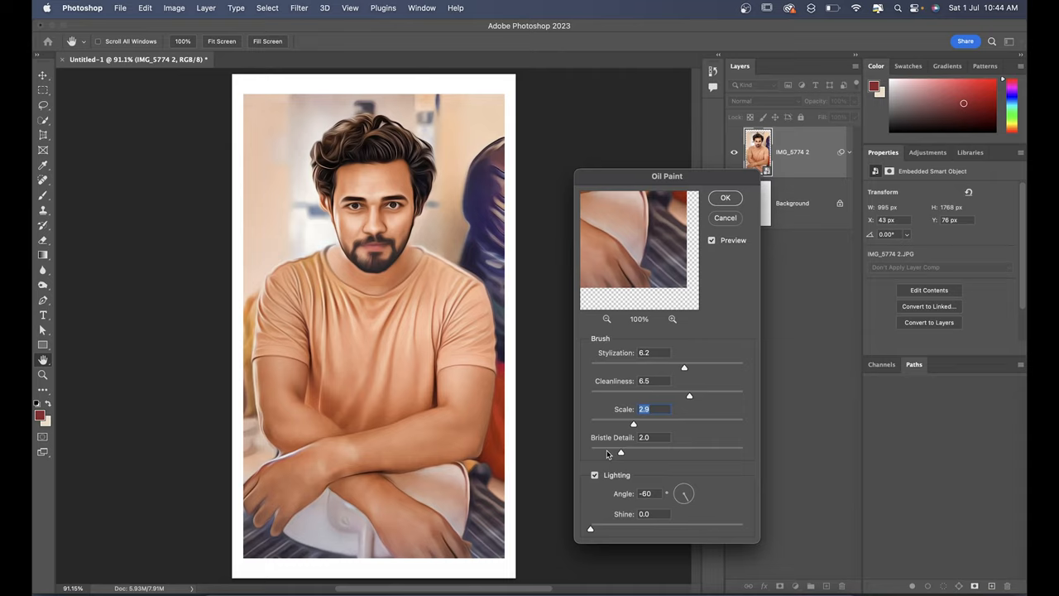
pyautogui.click(726, 197)
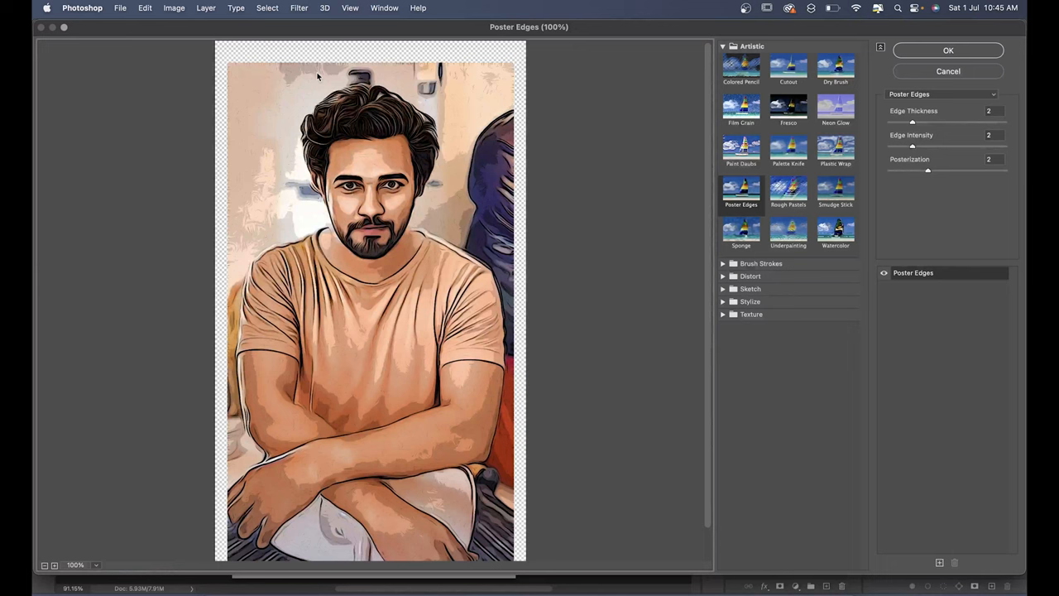
# Raise Poster Edges edge intensity, keeping thickness 2 and posterization 2, and apply it.
pyautogui.click(993, 135)
pyautogui.write('5')
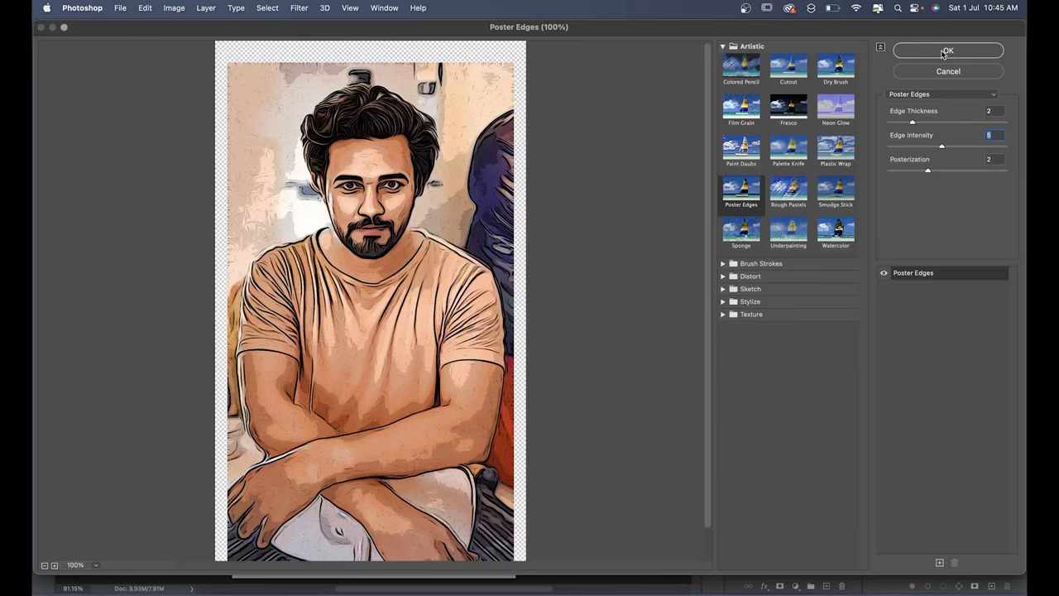
pyautogui.click(948, 51)
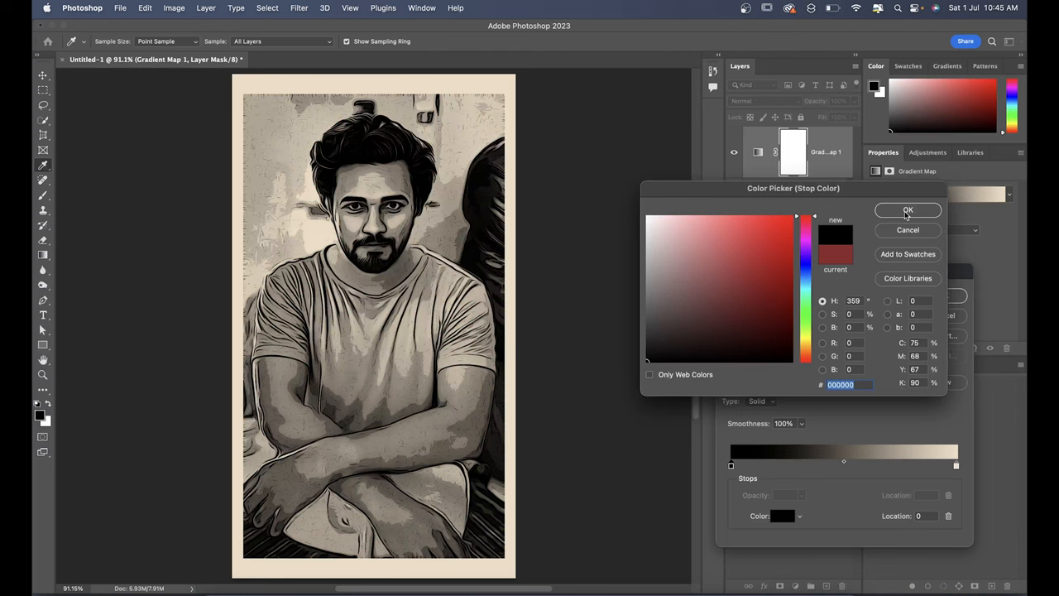
# Set the Gradient Map's dark stop to pure black #000000.
pyautogui.click(908, 210)
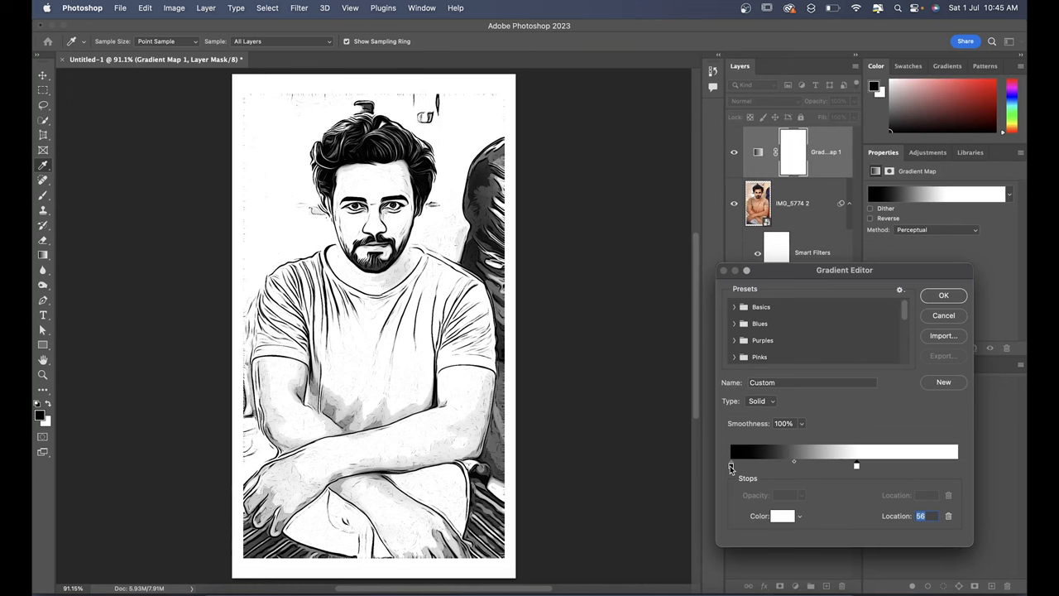